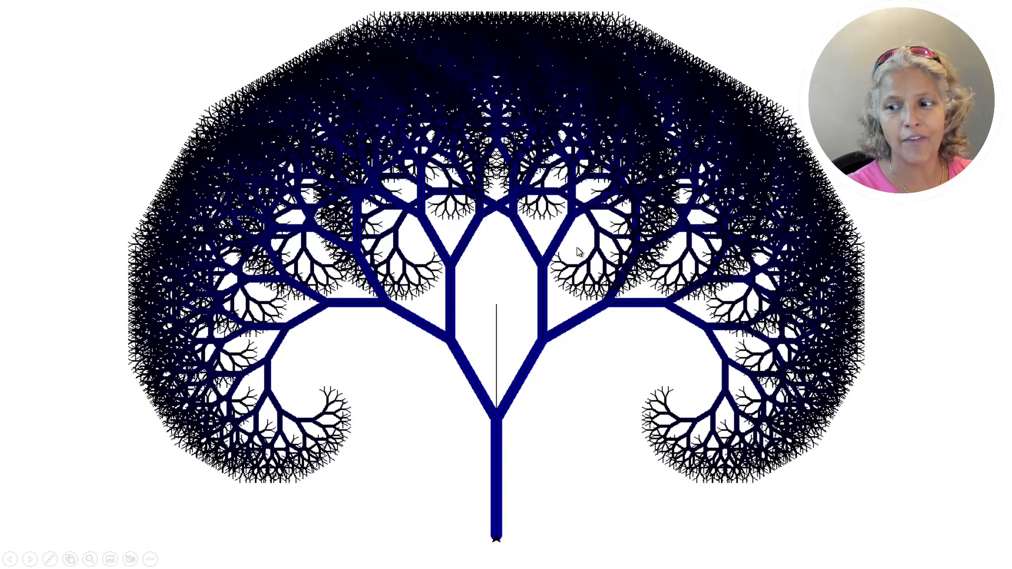
Choose editor font size 22 in the Fonts settings and apply it with Ok
click(727, 559)
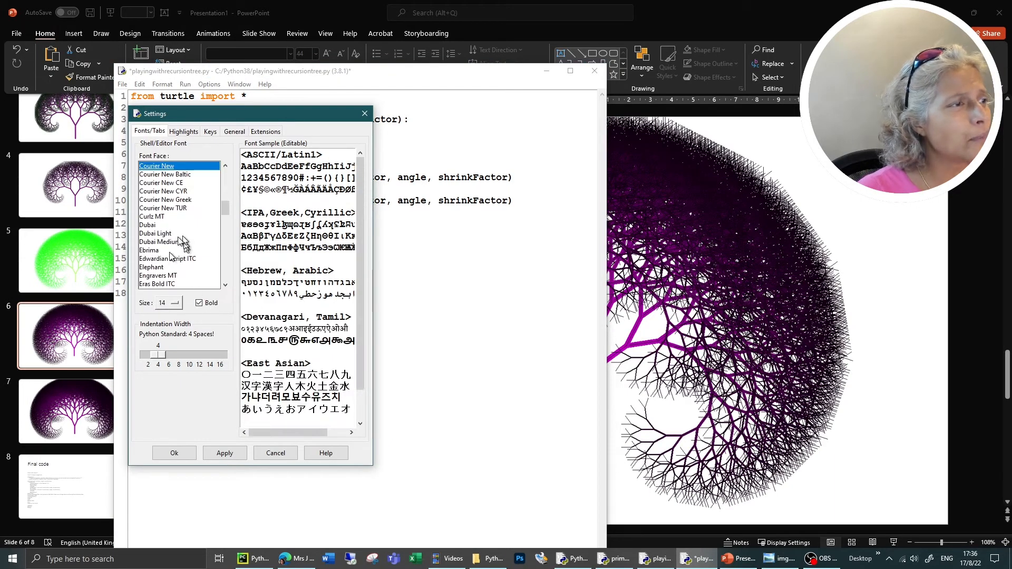
click(174, 302)
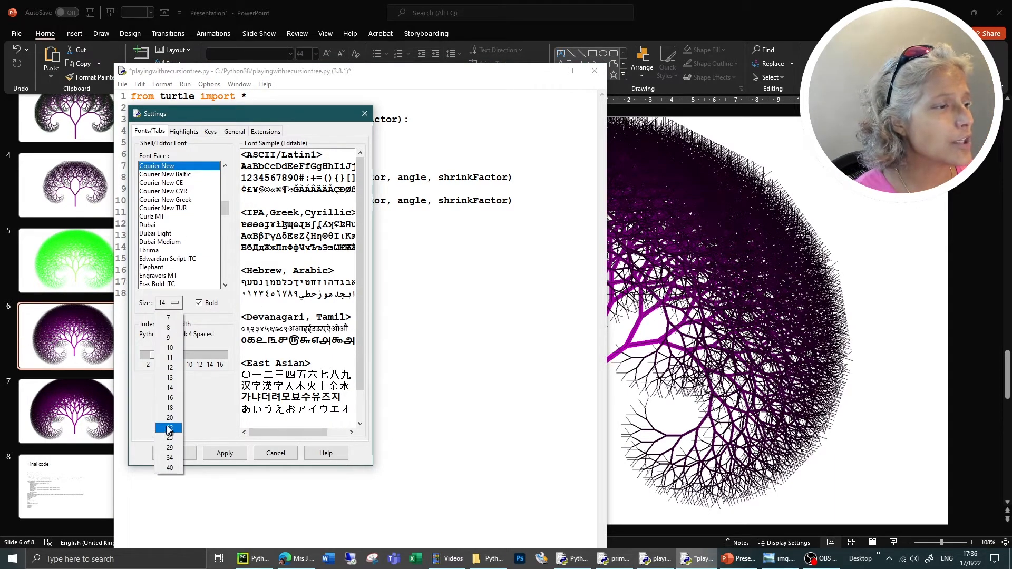
click(169, 428)
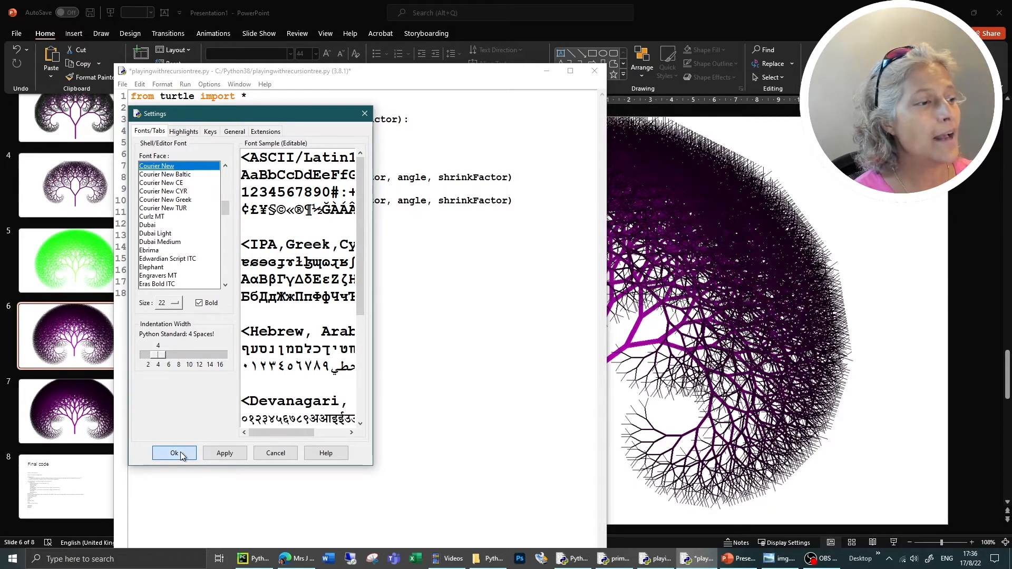
click(174, 452)
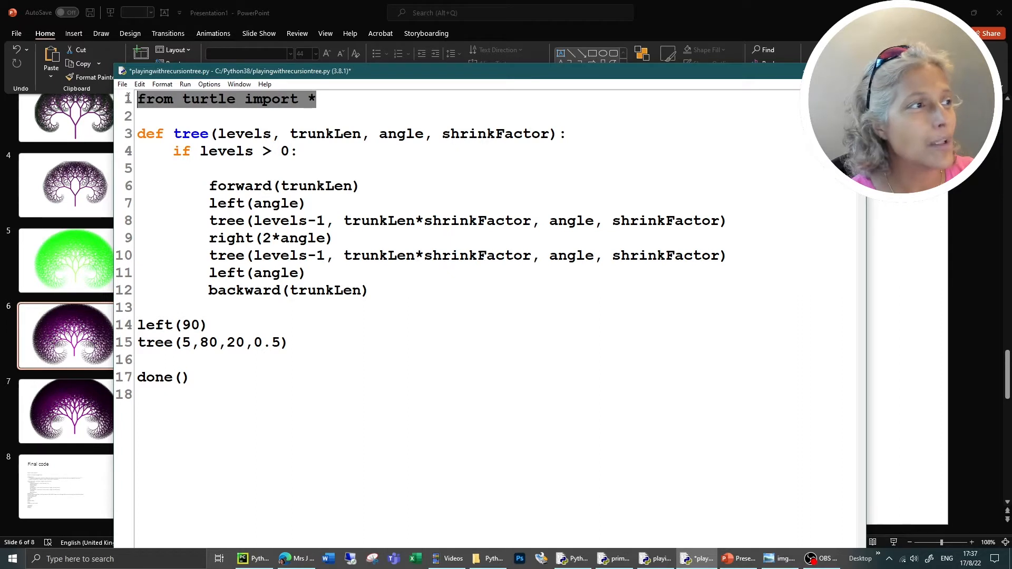
double_click(209, 99)
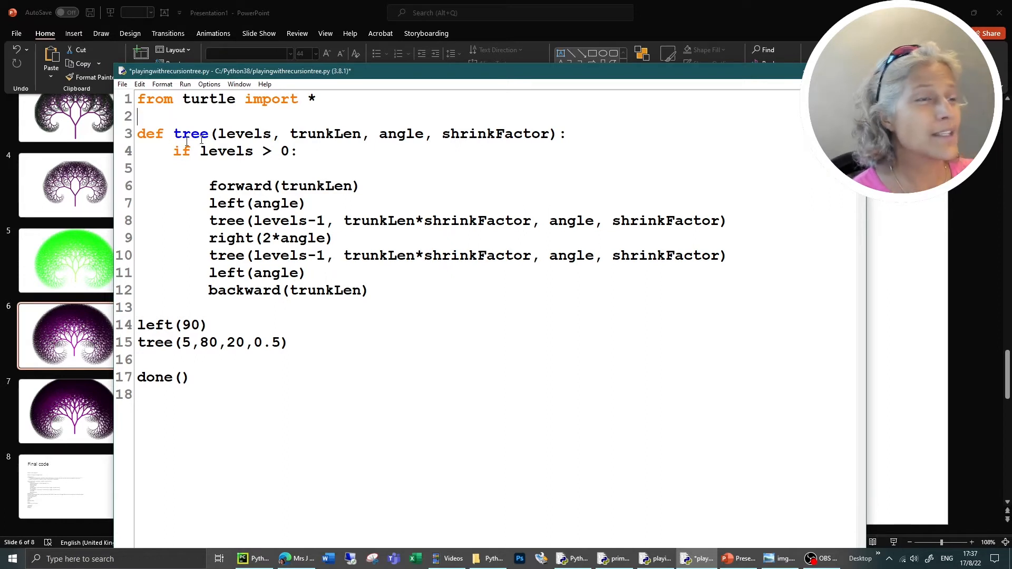
double_click(191, 134)
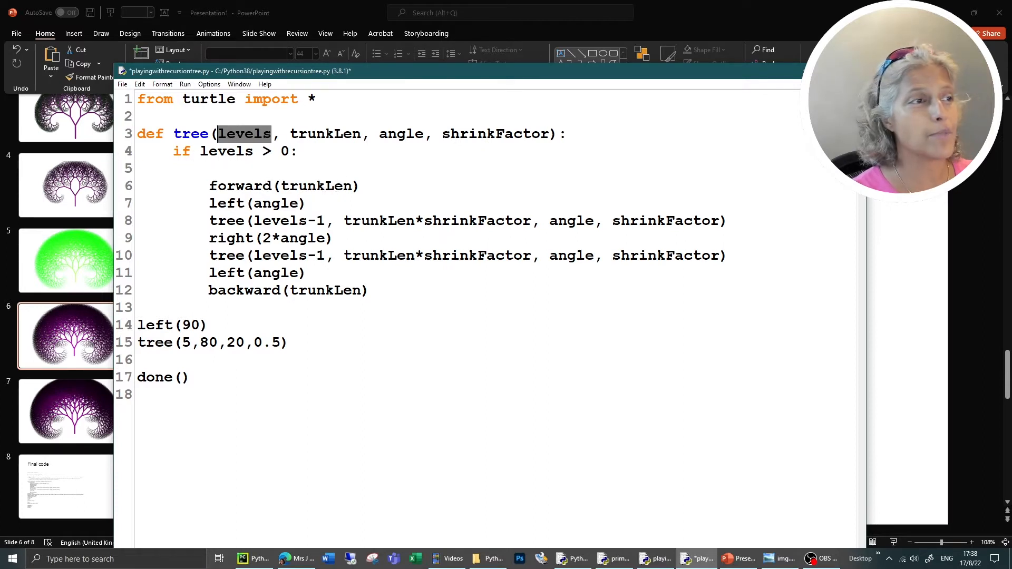
click(209, 186)
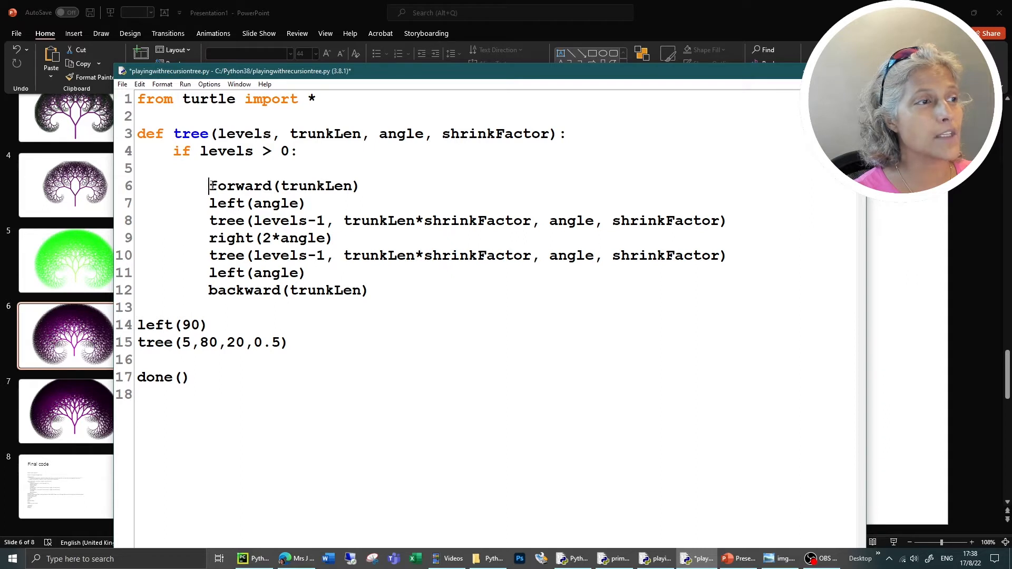
double_click(284, 185)
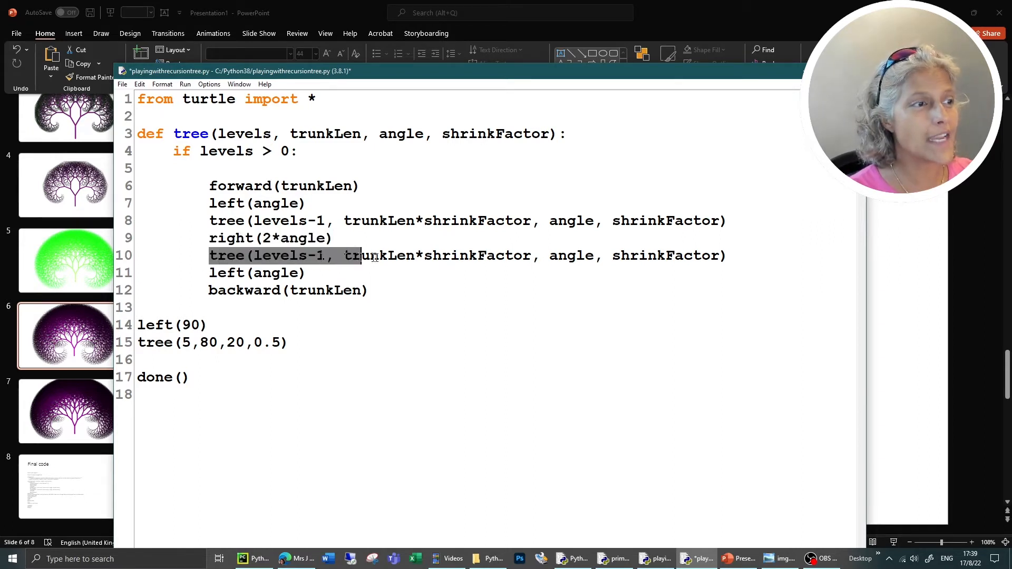
drag(361, 255, 726, 255)
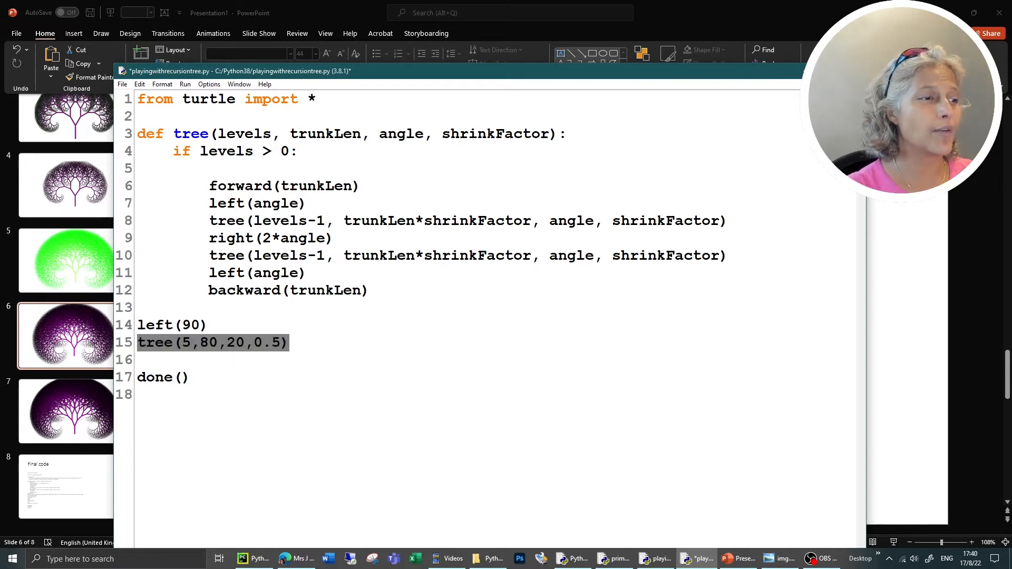
click(150, 134)
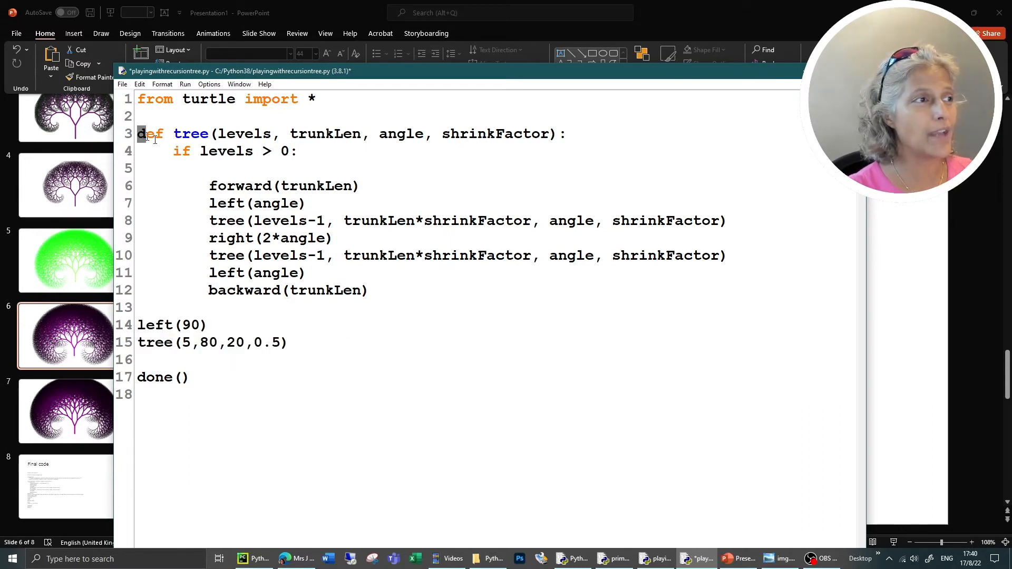
drag(137, 134, 369, 290)
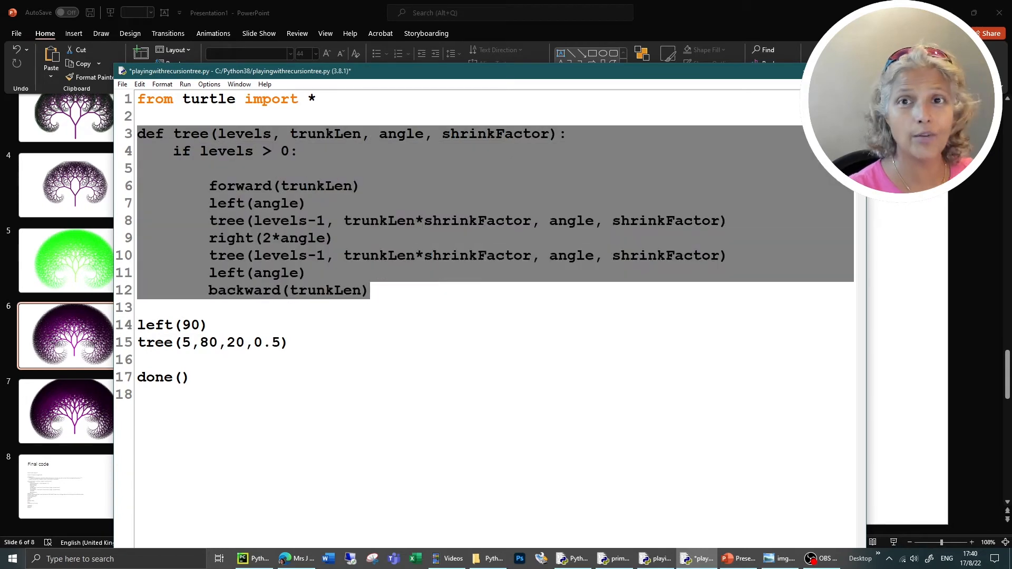
click(371, 290)
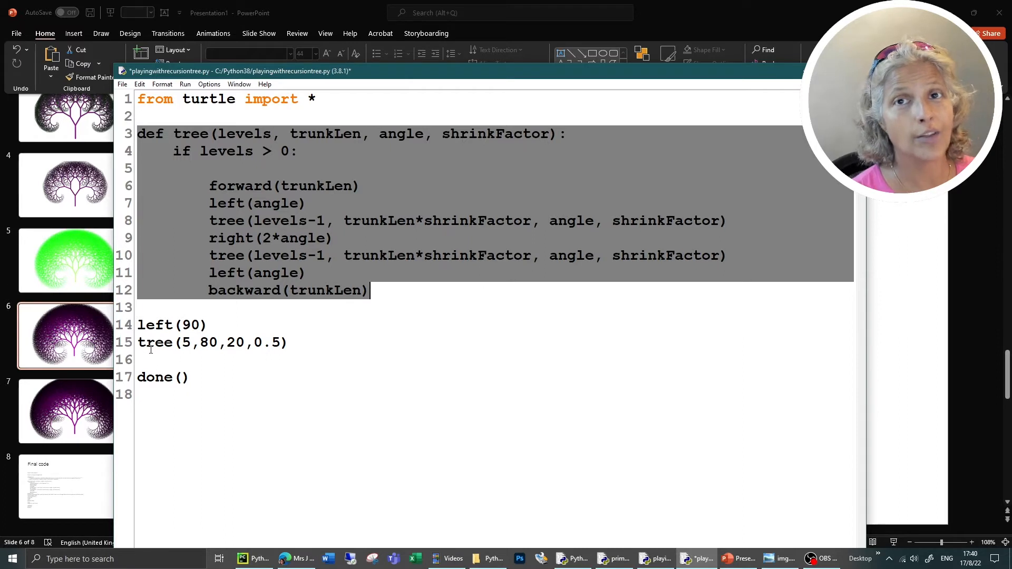
double_click(155, 342)
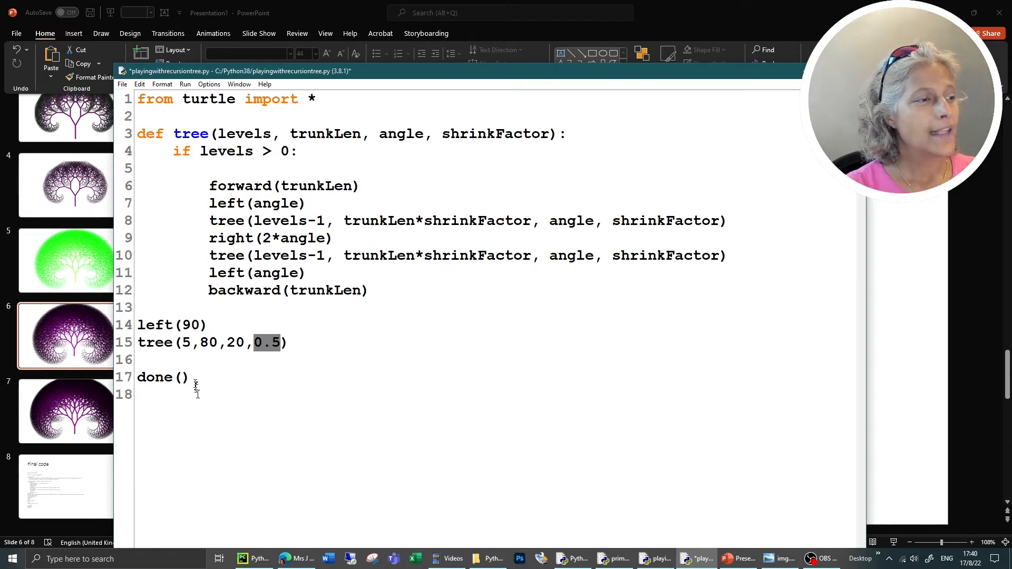
double_click(163, 377)
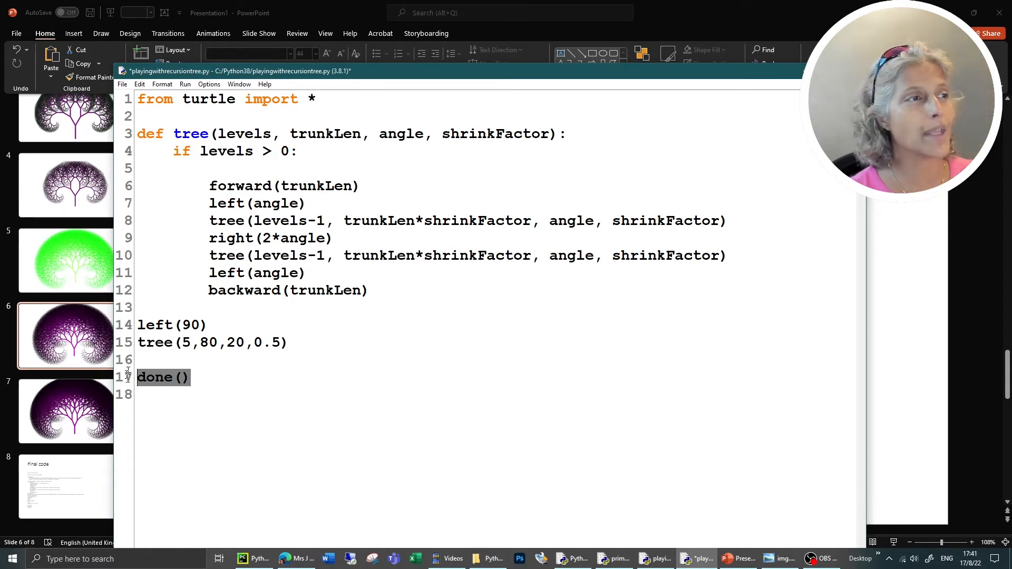
Run the module, agreeing to save first, so the small five-level tree is drawn
click(186, 84)
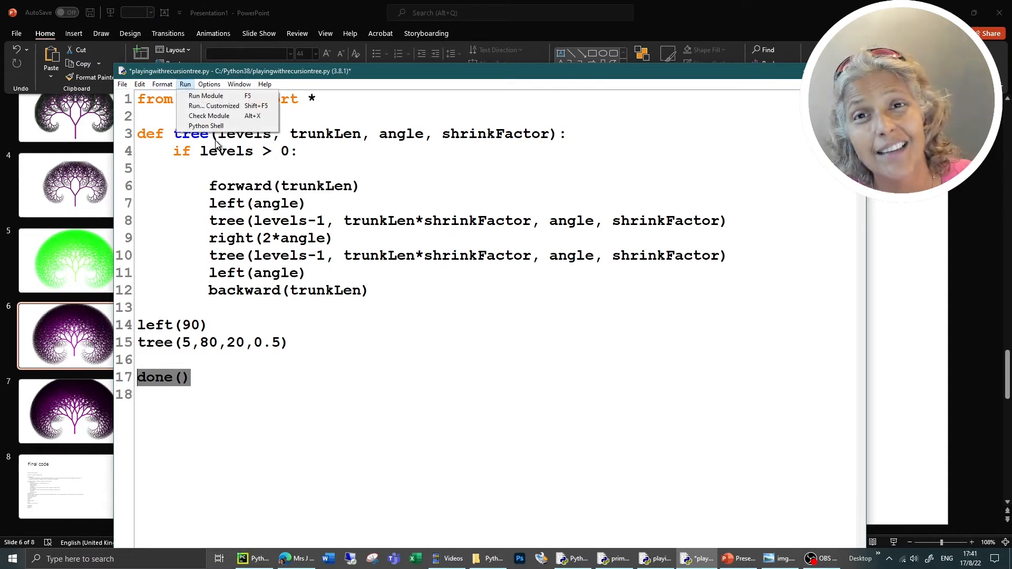
mouse_move(205, 125)
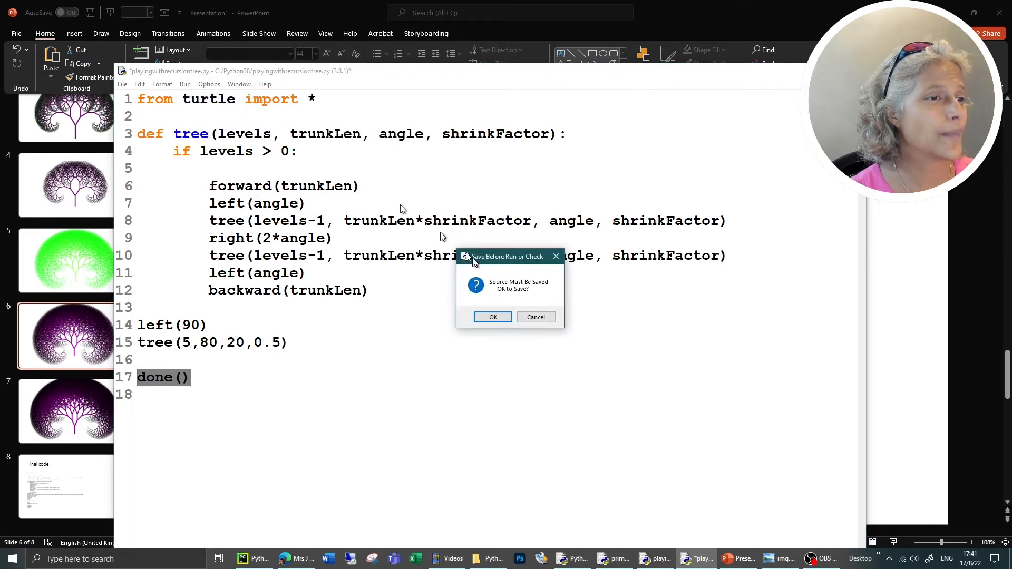
click(492, 317)
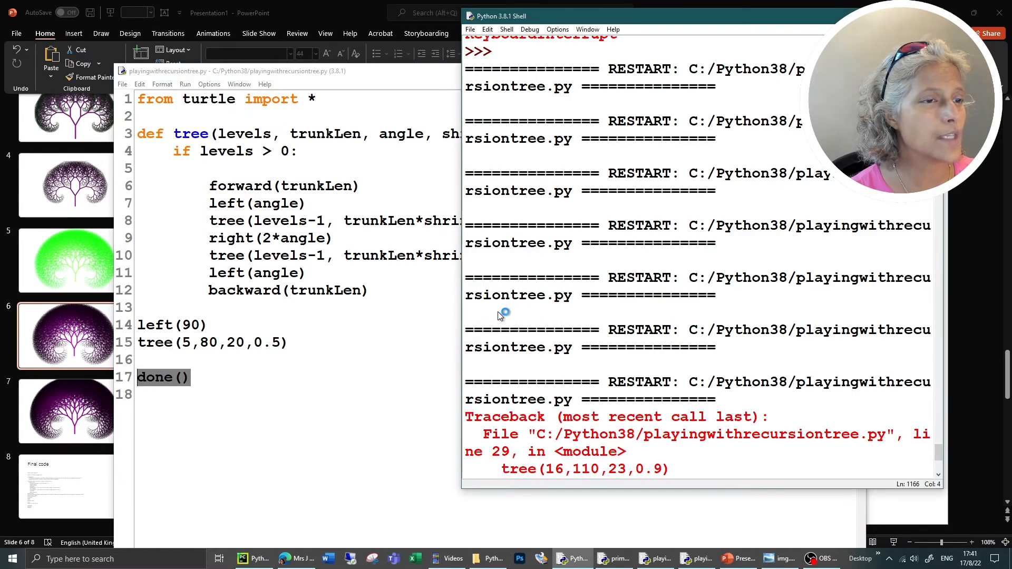
key(F5)
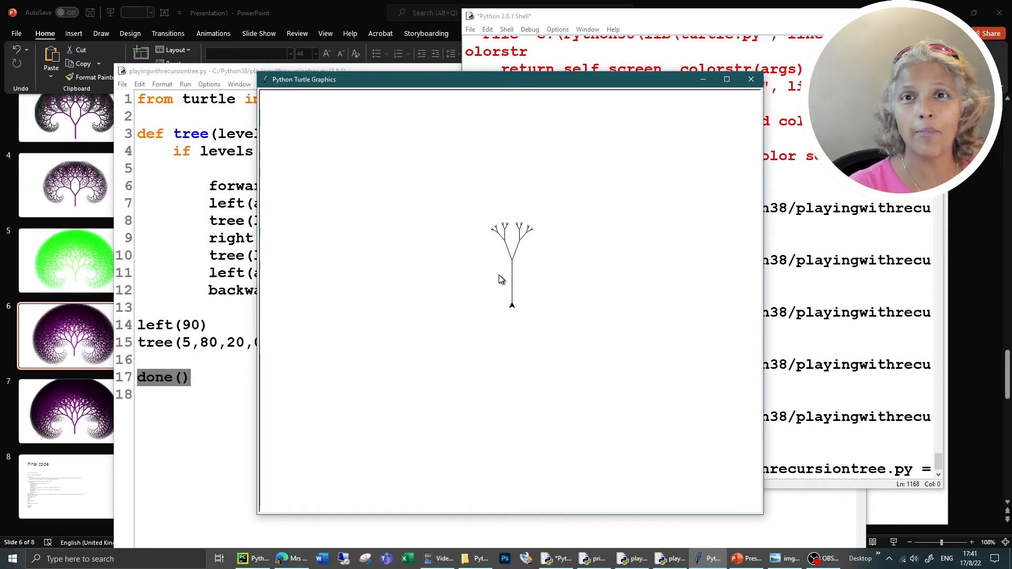
mouse_move(749, 79)
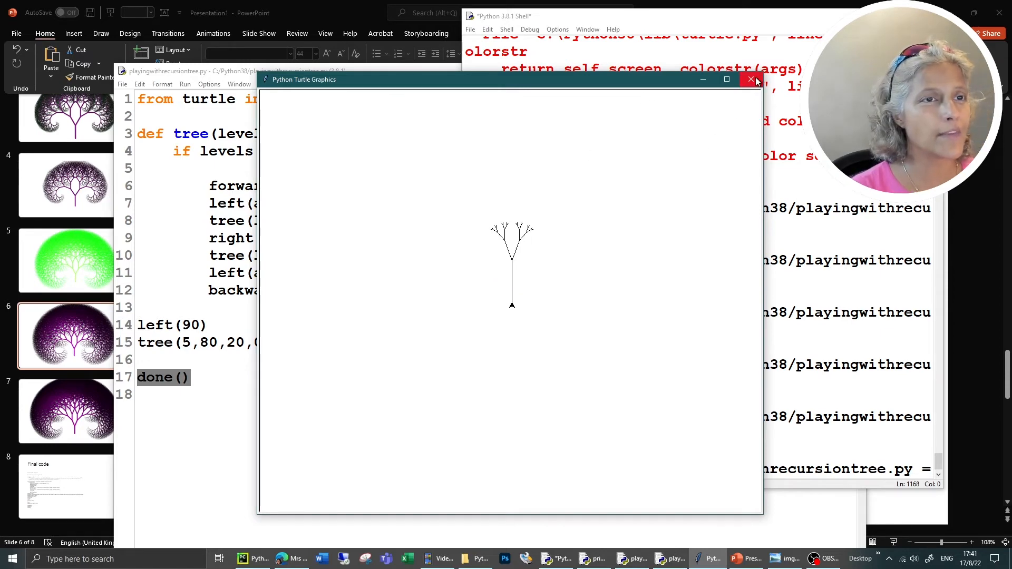
Close the turtle window and raise the tree call to 7 levels with a 0.7 shrink factor
click(753, 79)
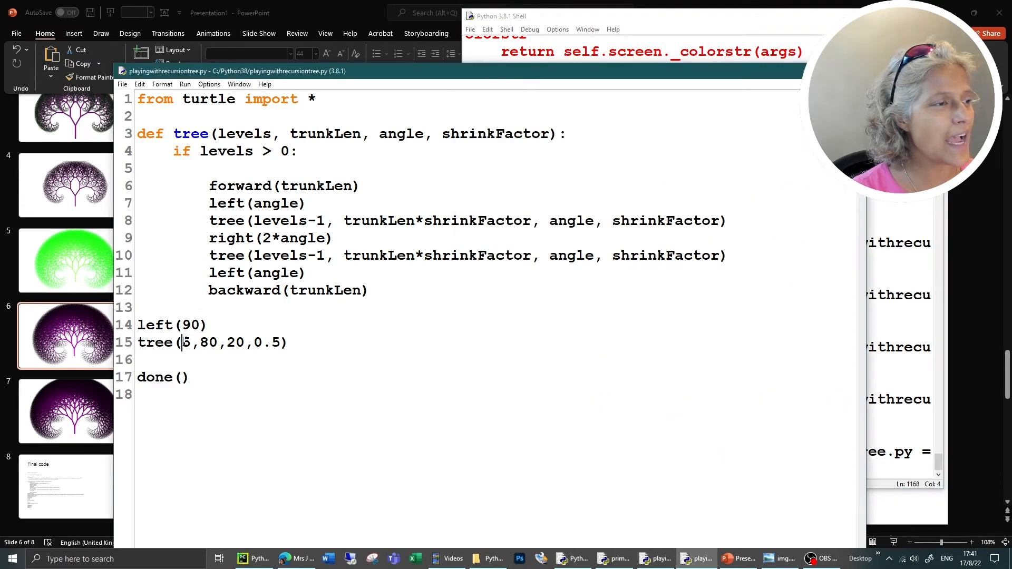
text(7)
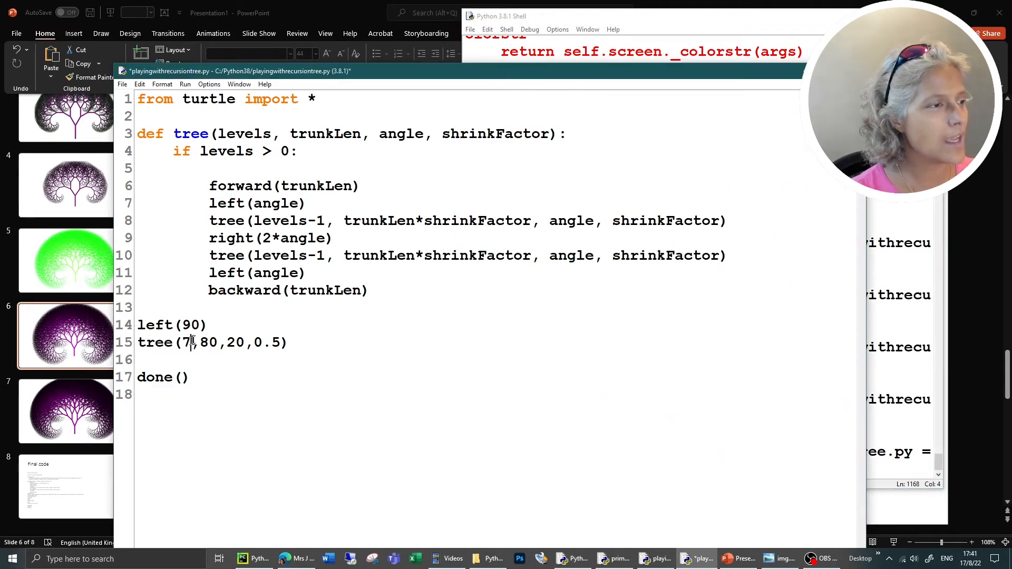
click(271, 341)
text(7)
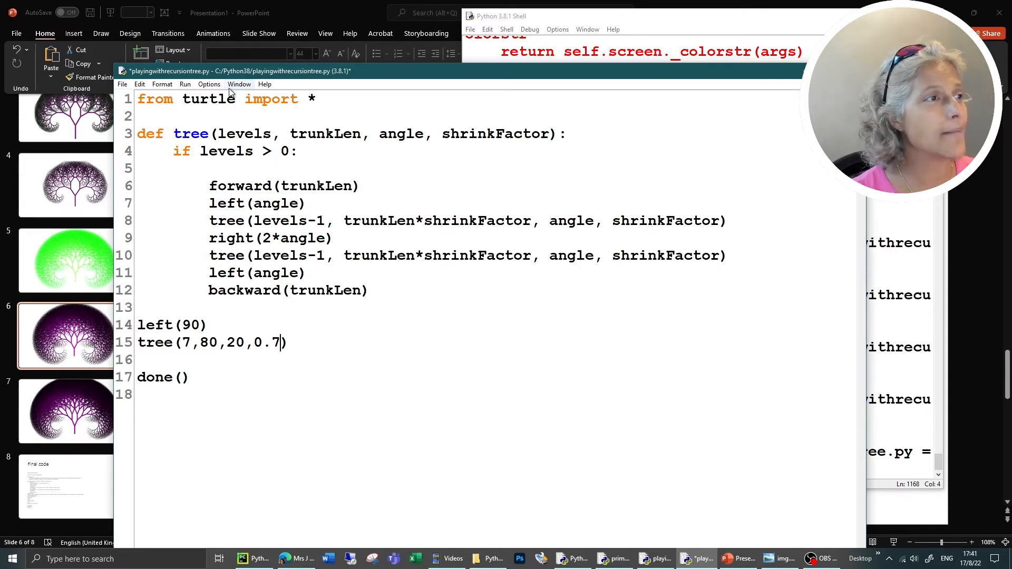
Run the module, saving first, to draw the fuller seven-level tree
click(185, 85)
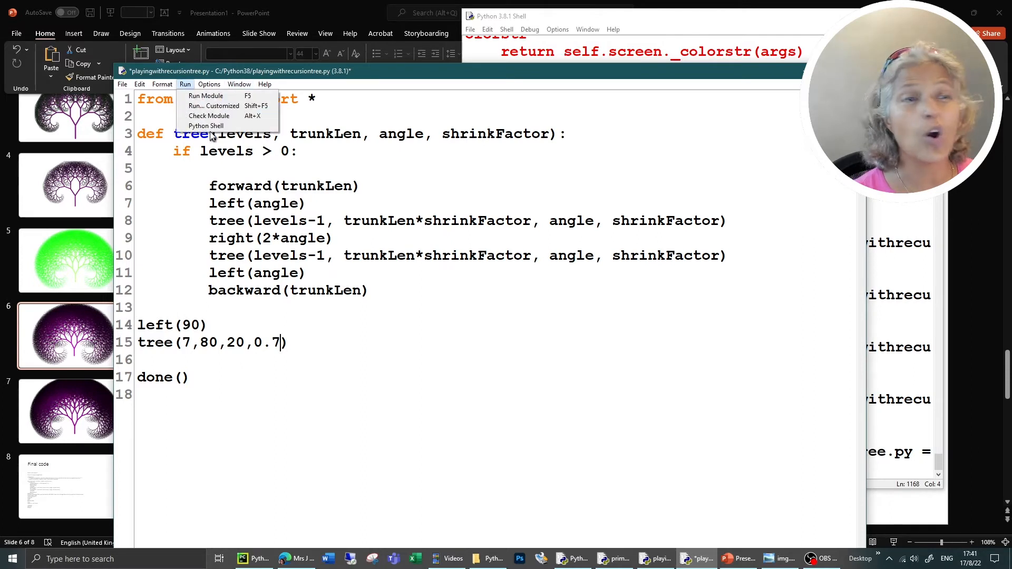
mouse_move(208, 116)
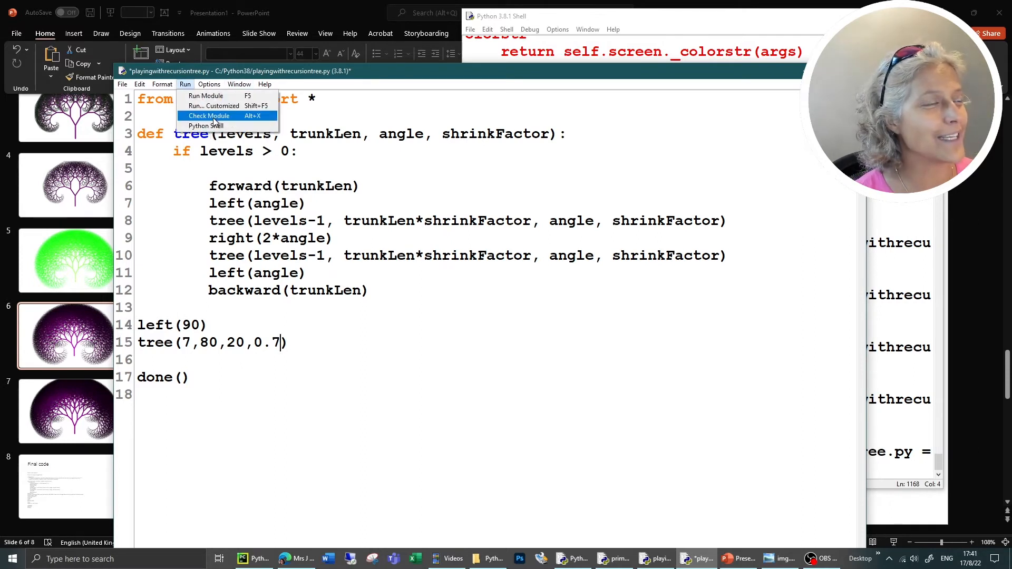
mouse_move(206, 96)
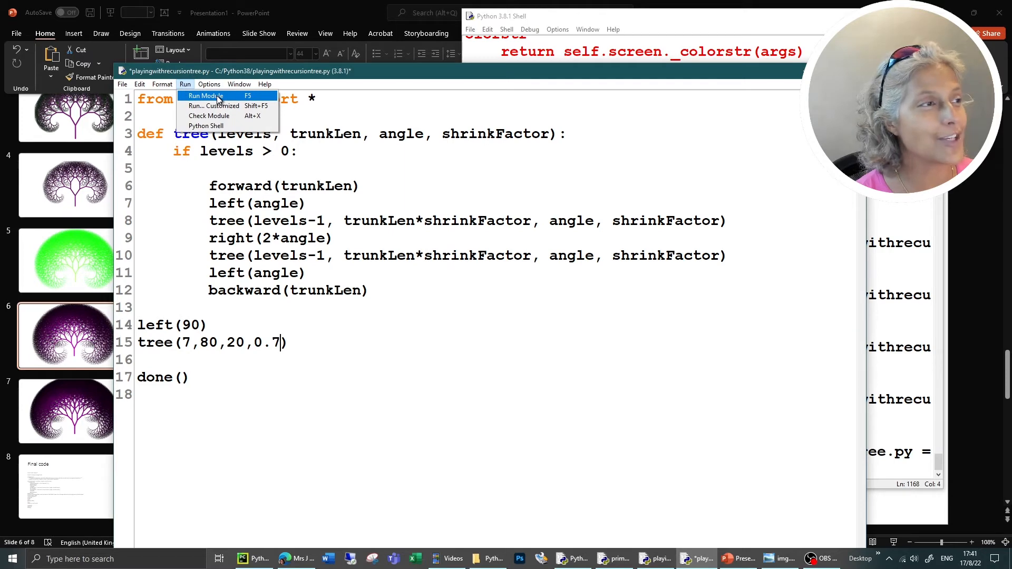
click(203, 96)
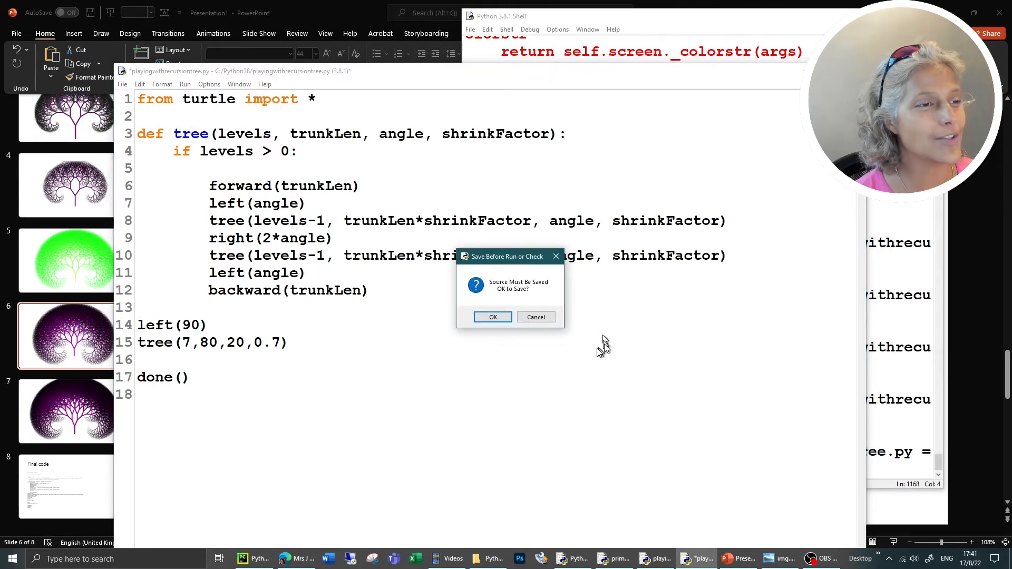
click(492, 317)
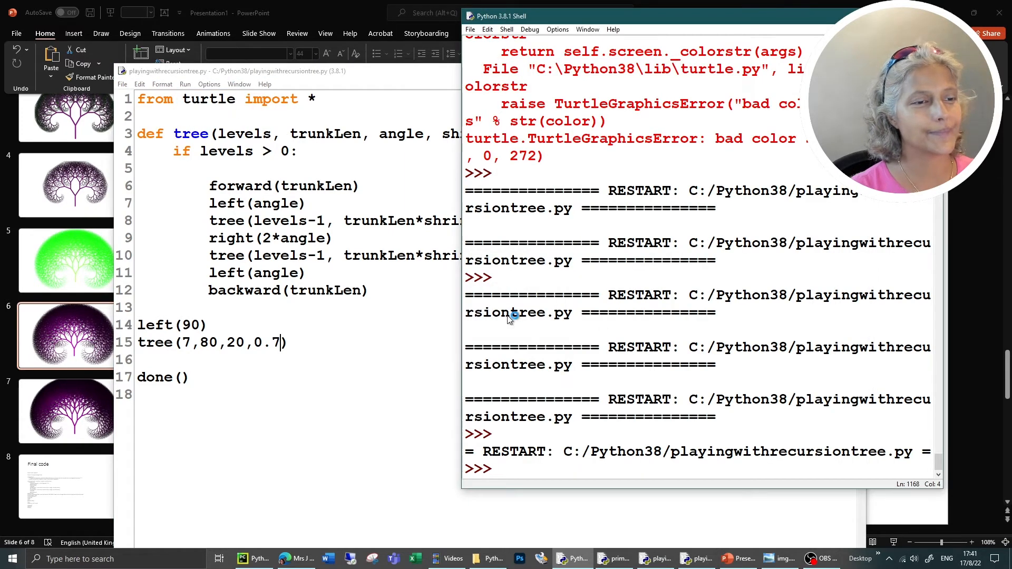
key(F5)
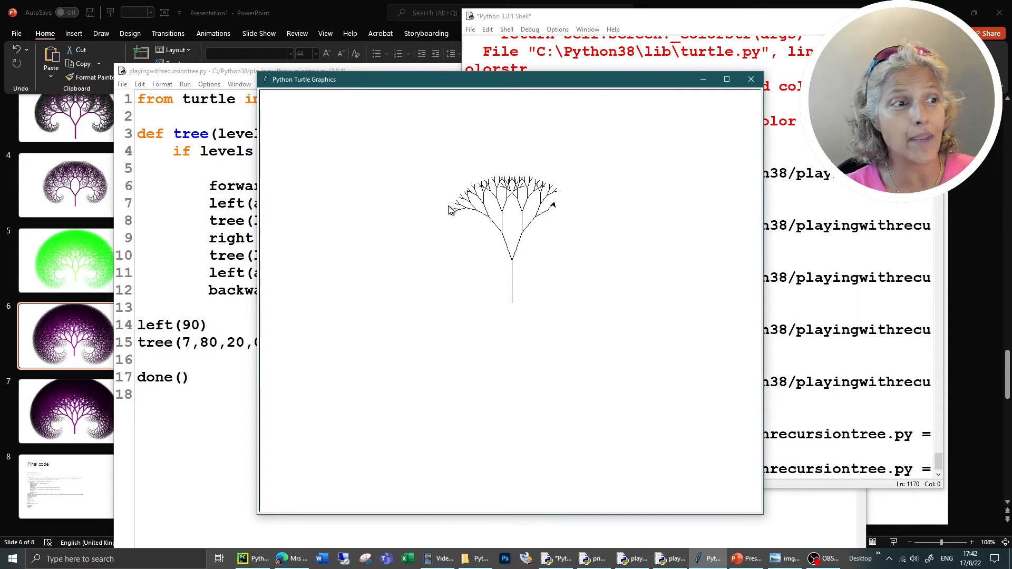
mouse_move(462, 214)
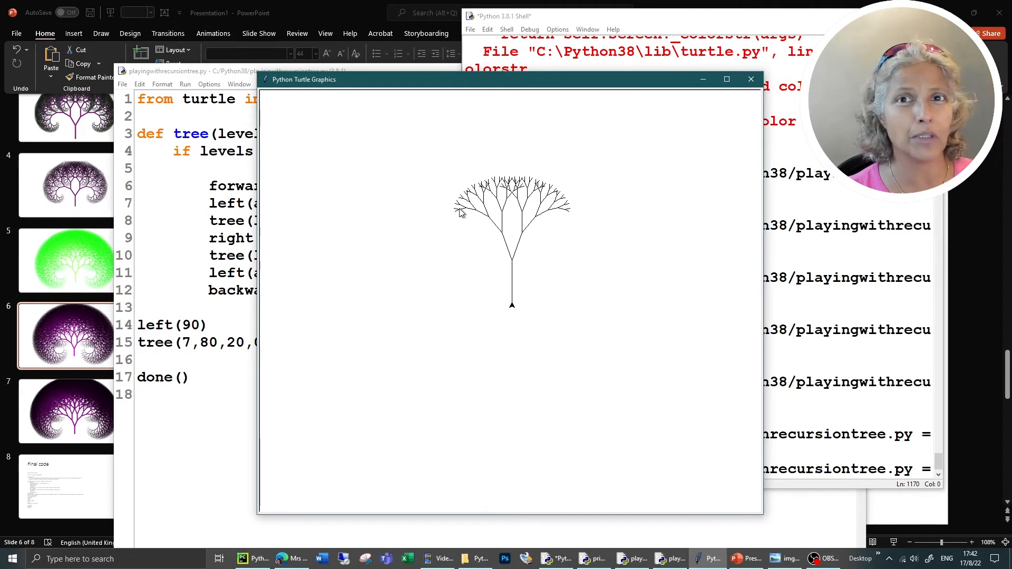
mouse_move(473, 220)
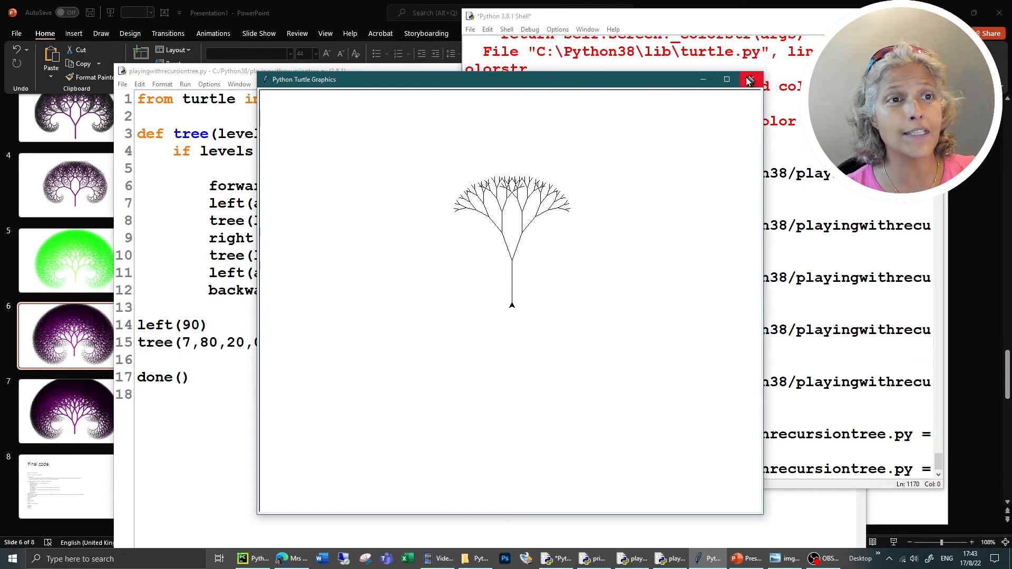
Add speed(100) above the turn and tree call, then save and run the script
click(748, 79)
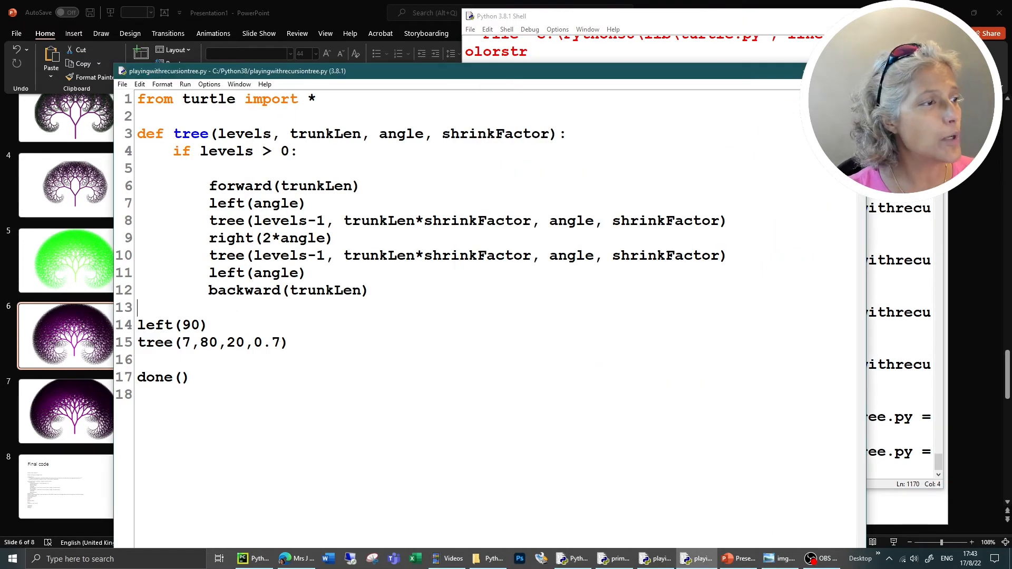
text(speed)
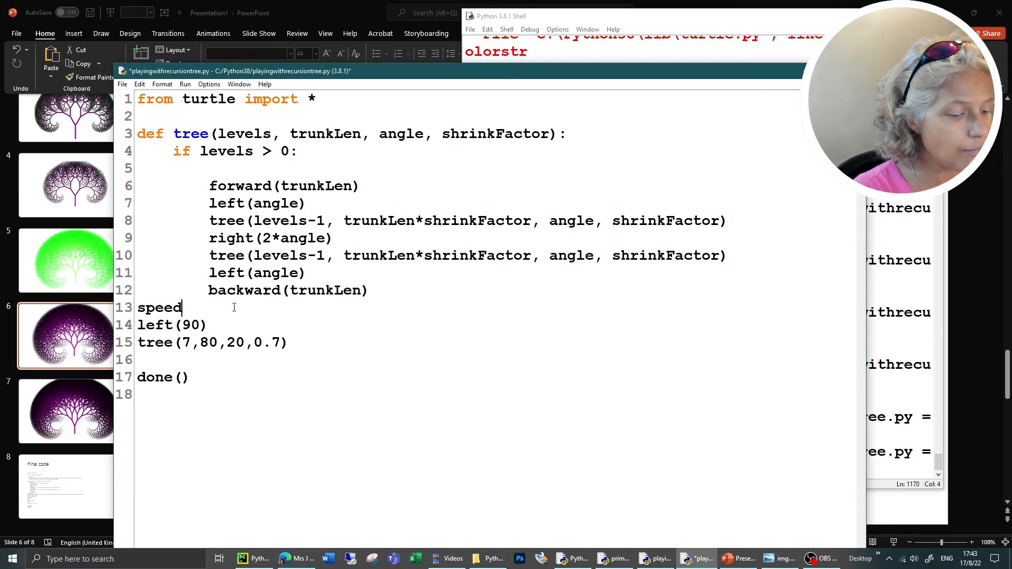
text((100))
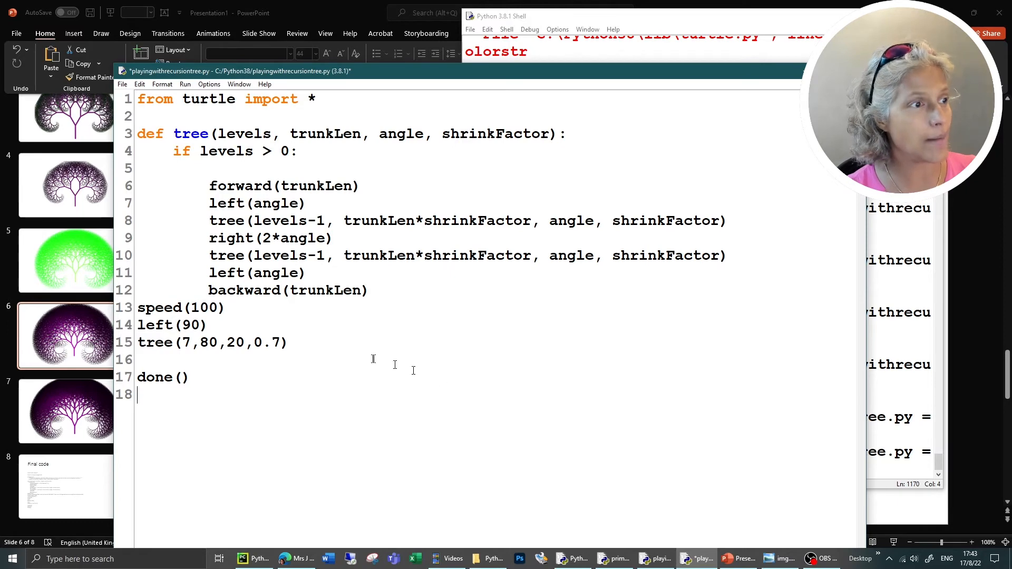
click(185, 84)
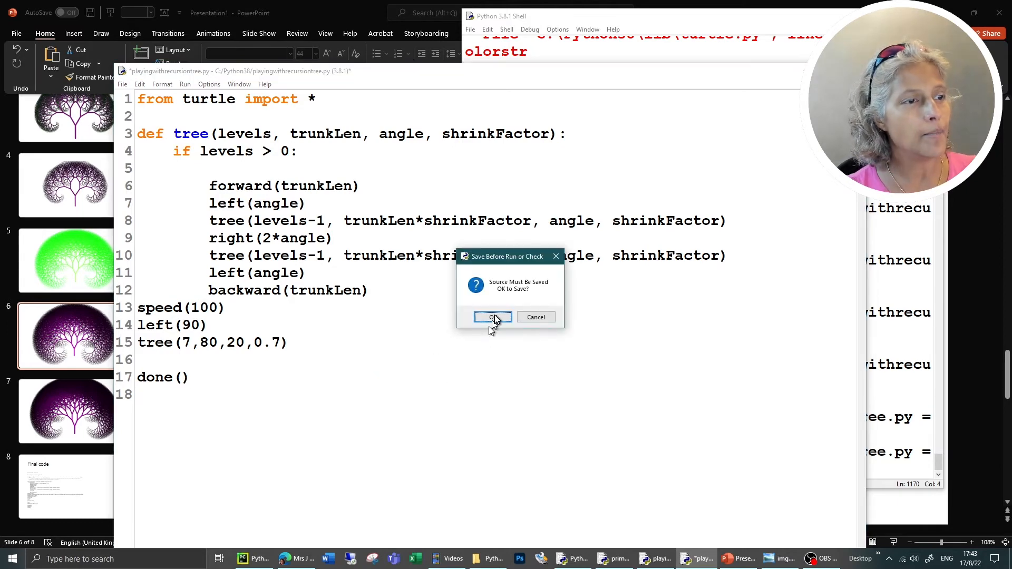
click(492, 317)
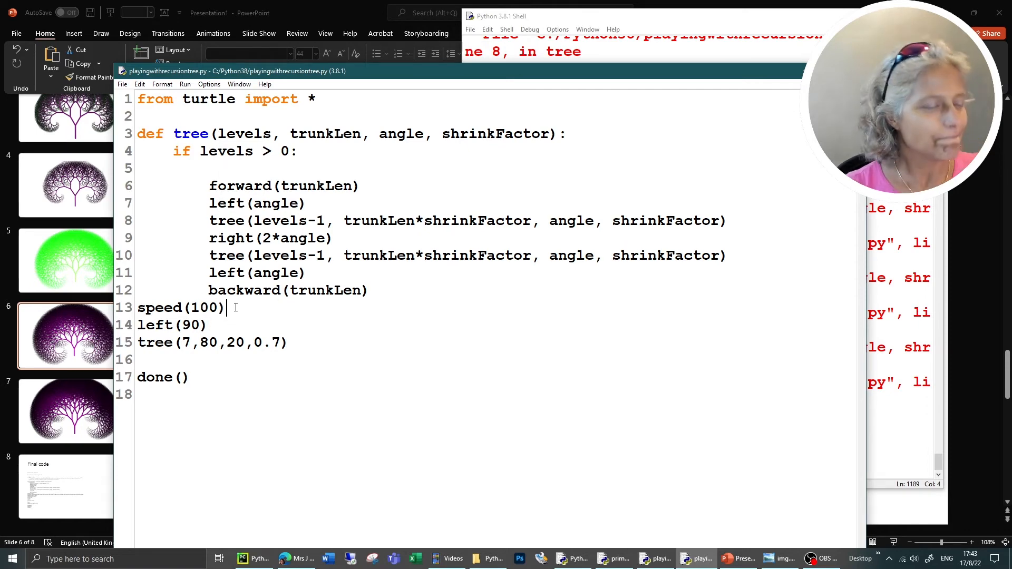
Add tracer(0) after speed and update() before done(), then save and run
text(tracer)
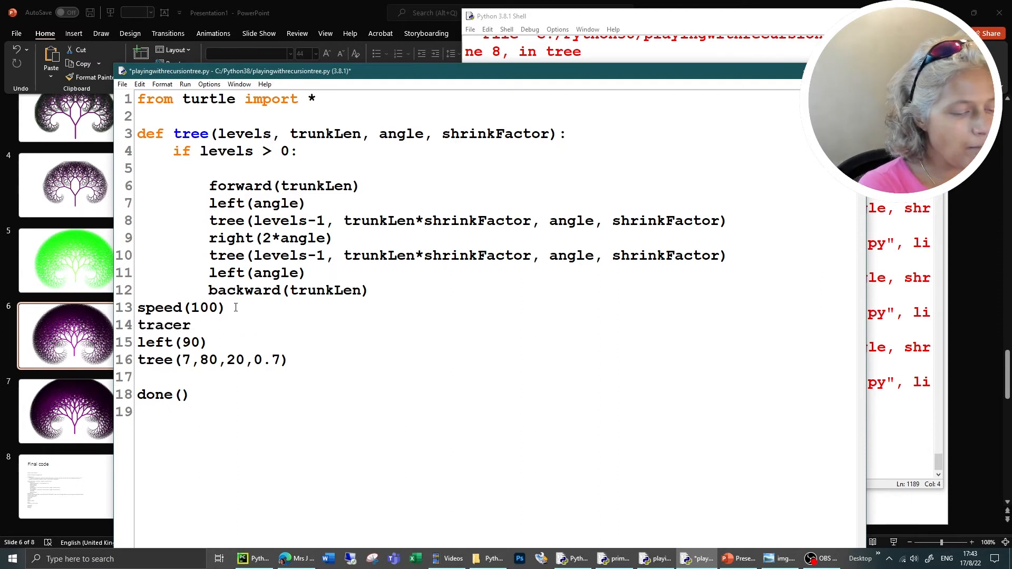
text(())
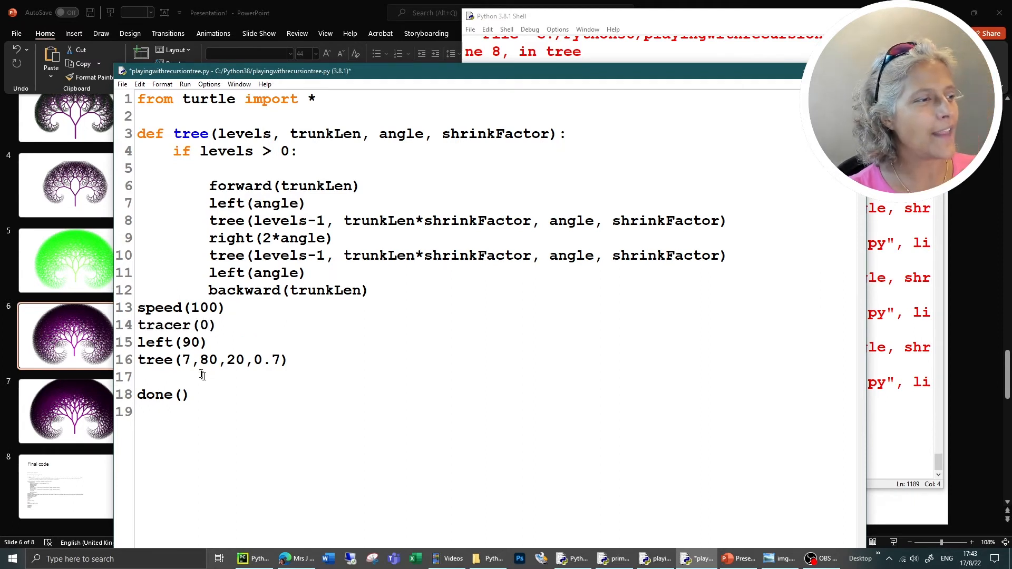
text(update()
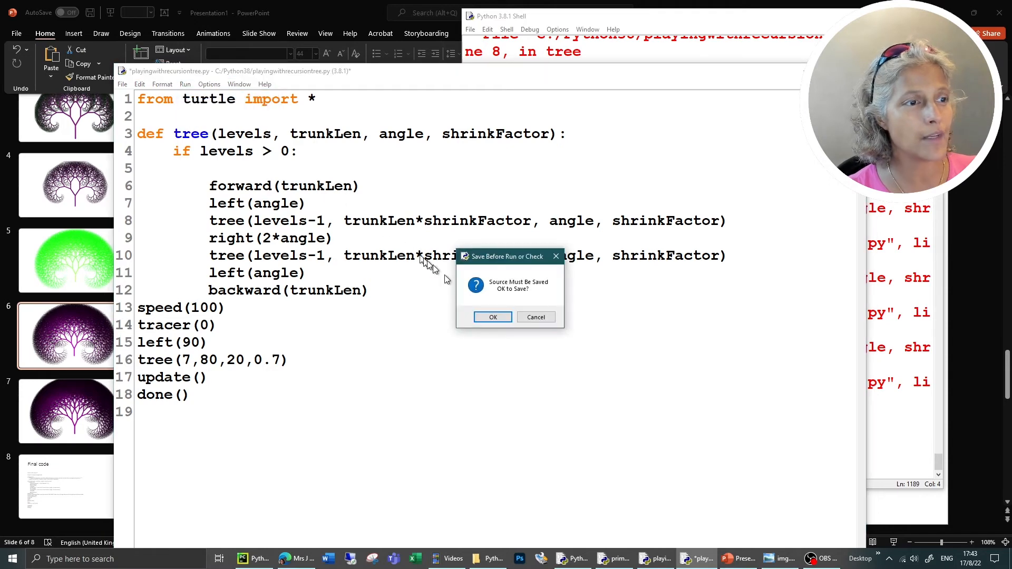
click(492, 317)
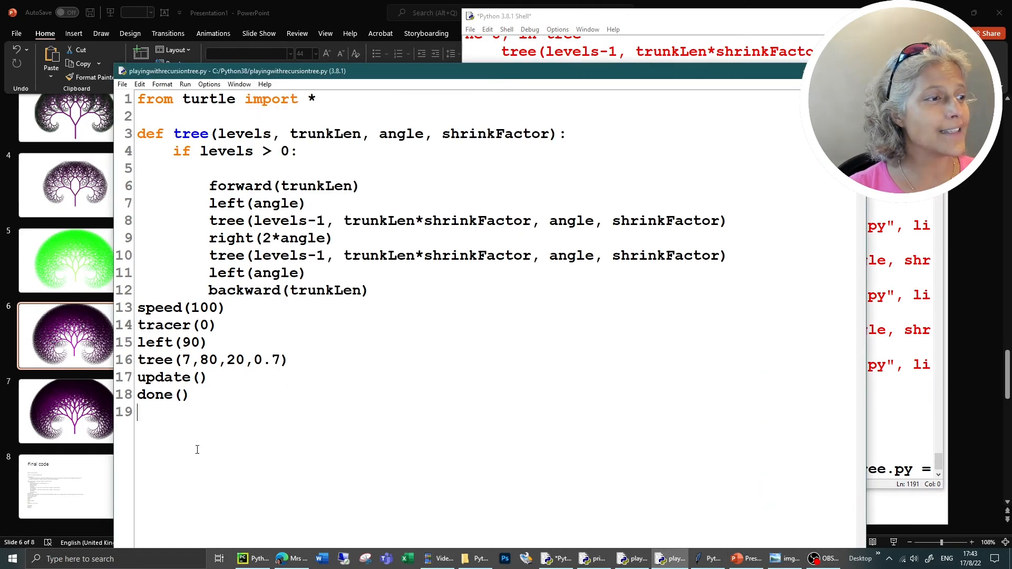
Change the tree call from 7 to 10 levels and save-run the ten-level version
double_click(186, 360)
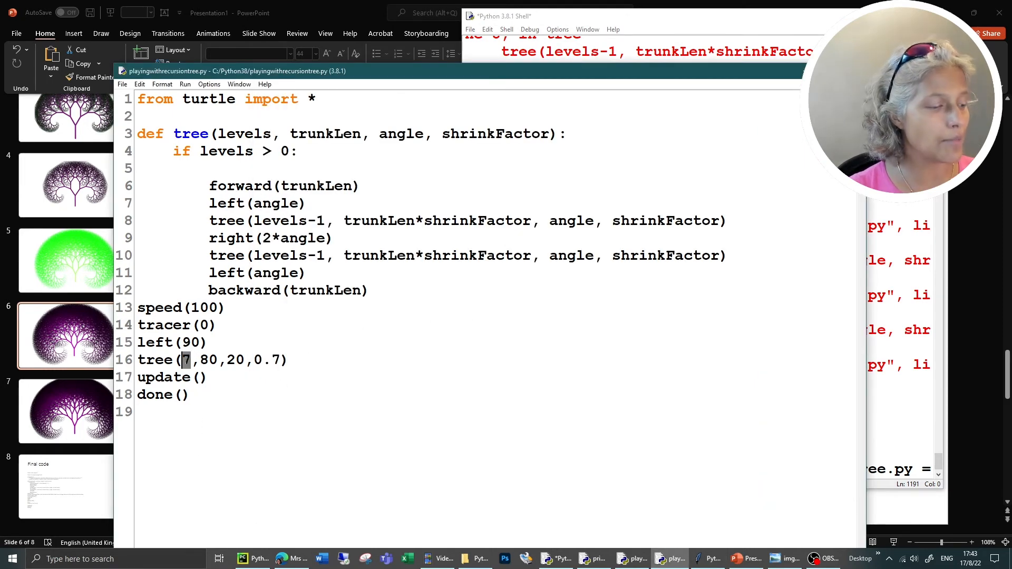
text(0)
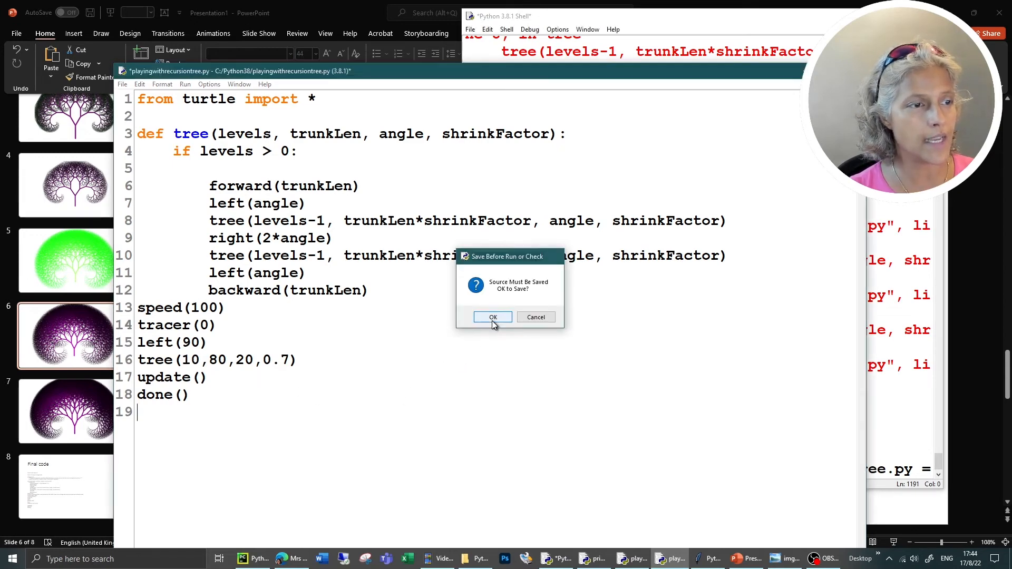
click(492, 317)
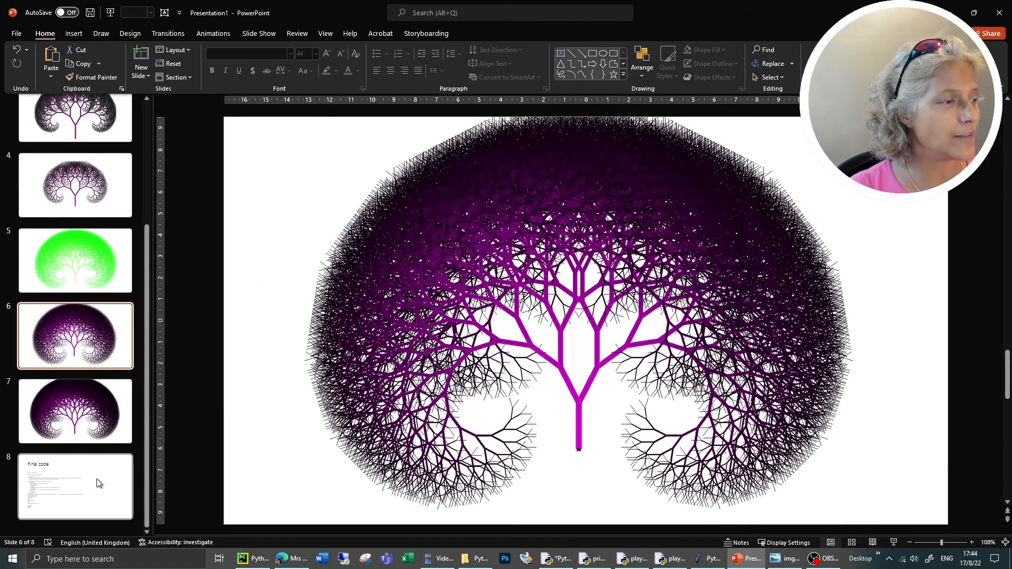
Copy the code from the Final code slide and paste it into the IDLE editor
click(75, 487)
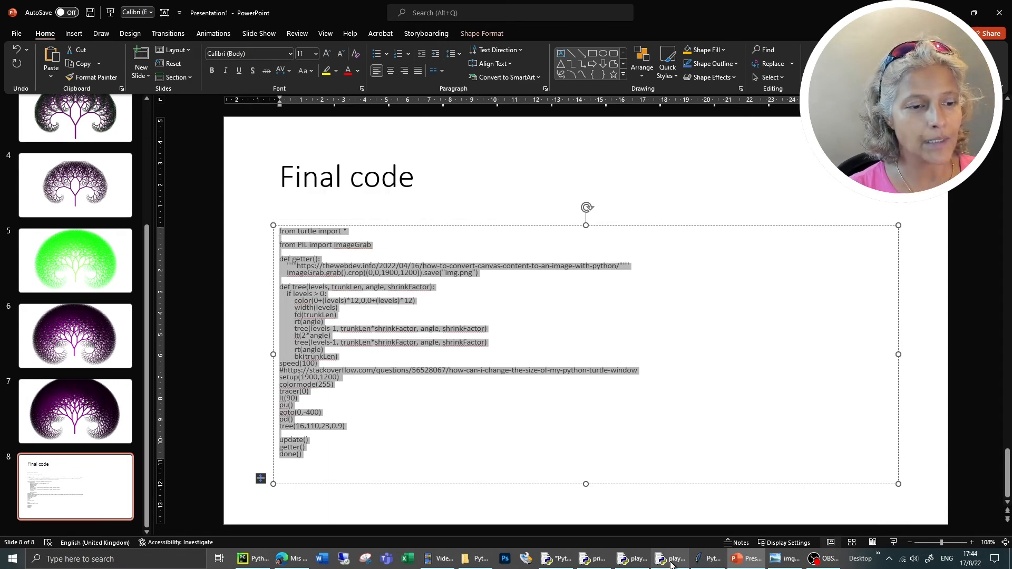
click(669, 559)
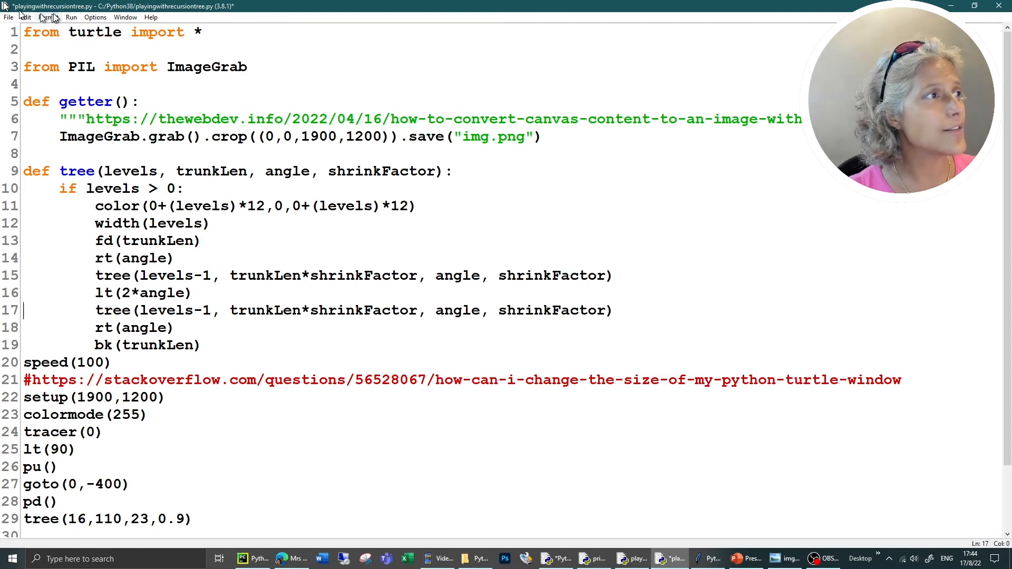
Run the pasted 16-level colour-gradient tree script, confirming the save before run
click(70, 17)
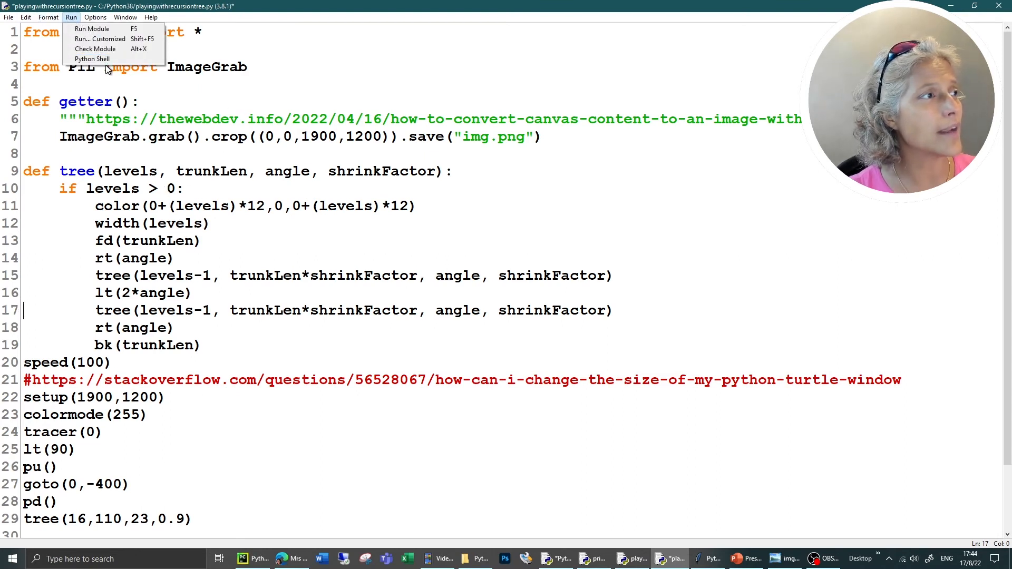
click(90, 28)
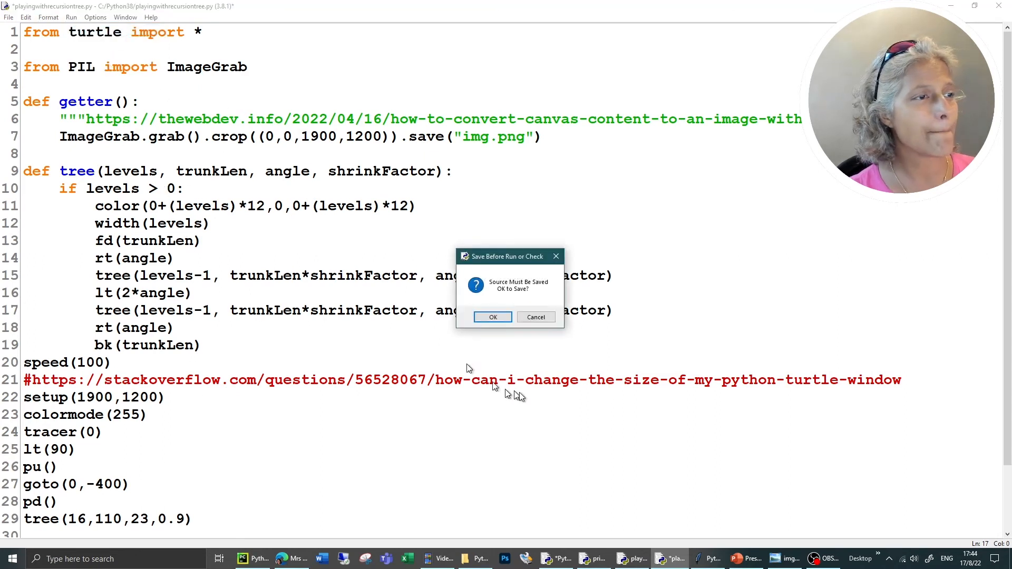
click(492, 317)
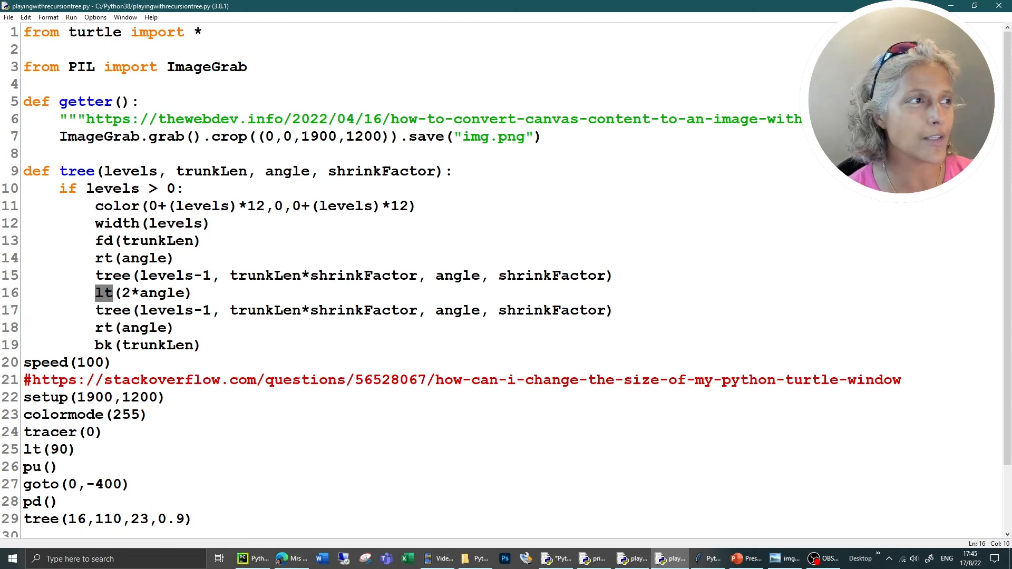
mouse_move(213, 544)
text(2)
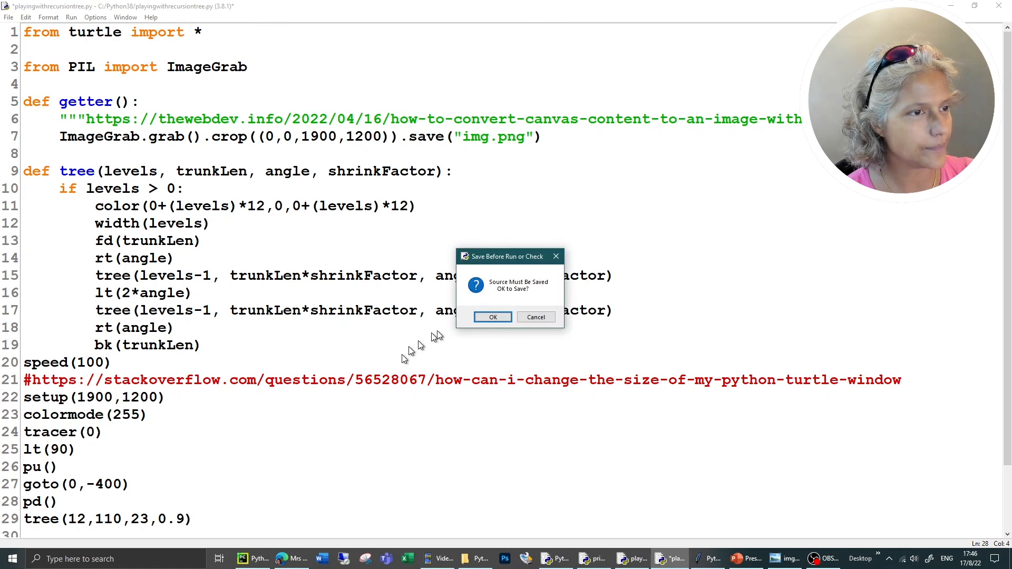
Save and run the script with the tree call lowered to 12 levels
click(492, 317)
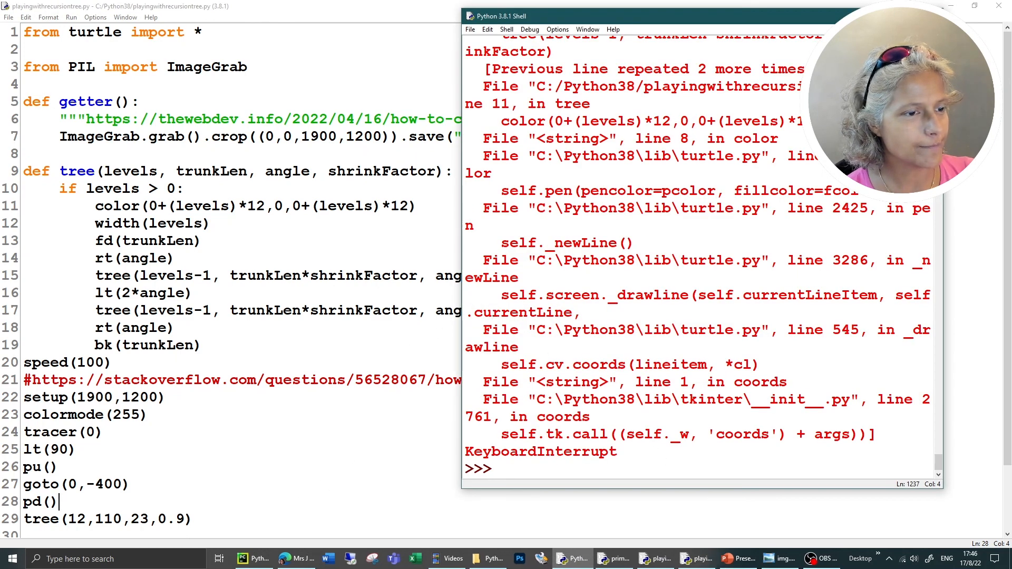